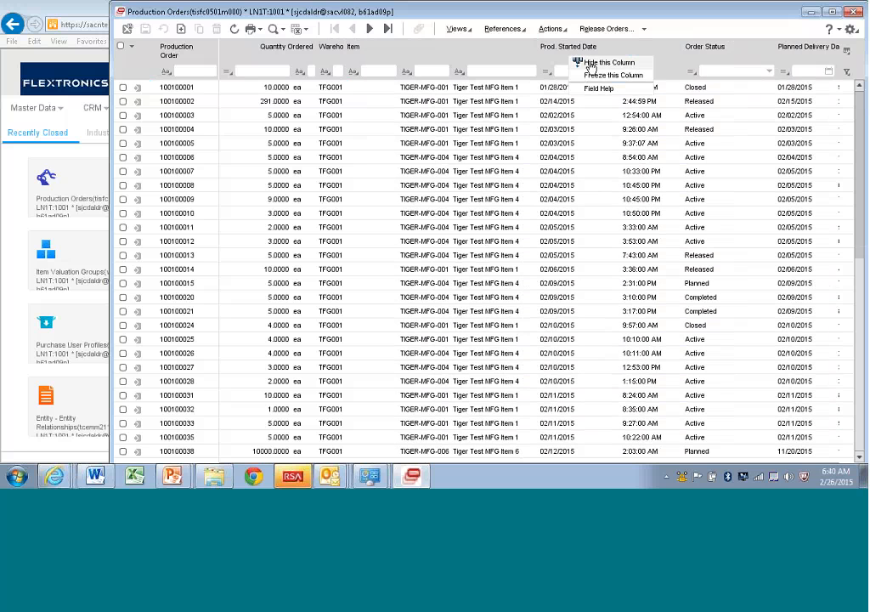
Step: Hide the Prod. Started Date column so Order Status is followed by Planned Delivery Date
{"action": "left_click", "coordinate": [607, 61]}
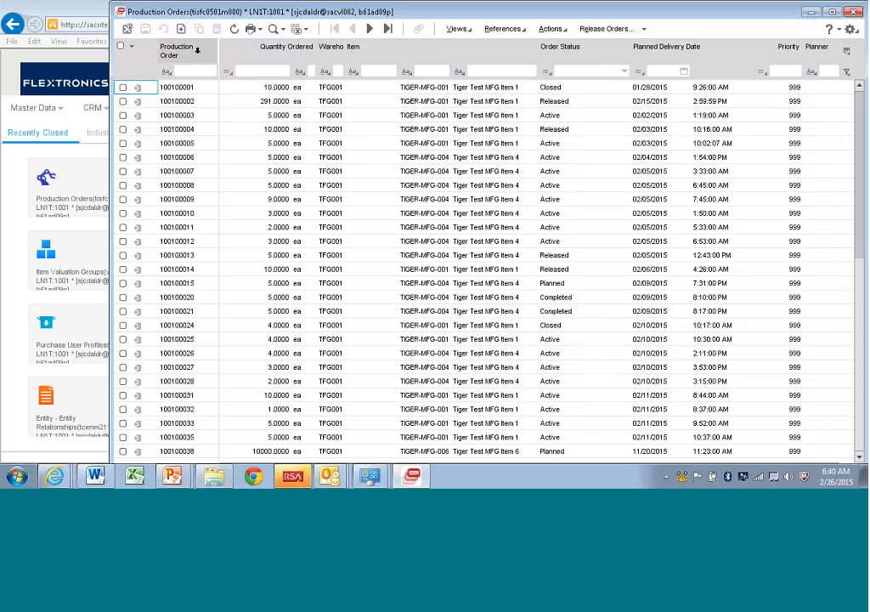
Step: Bring up the Production Order column's header menu with its Hide/Freeze options
{"action": "right_click", "coordinate": [178, 51]}
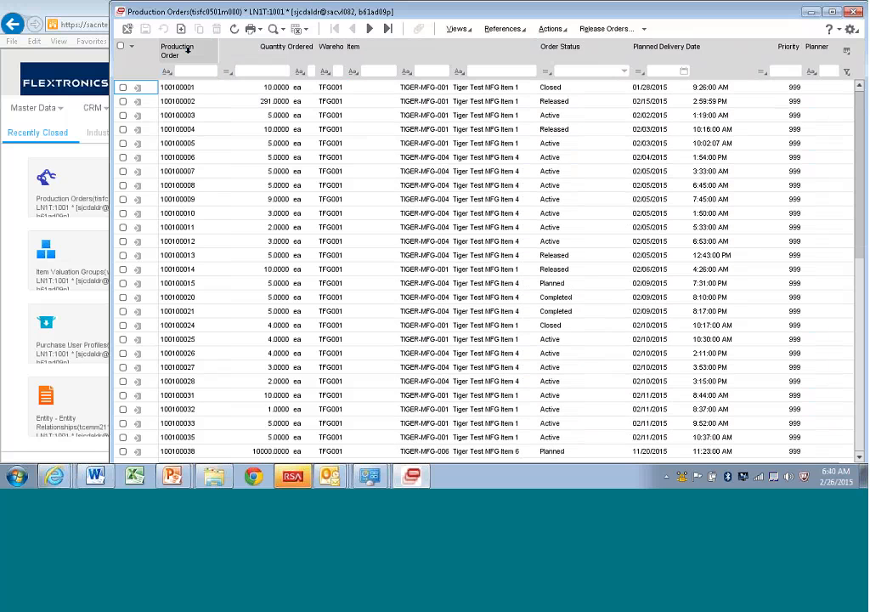
{"action": "right_click", "coordinate": [177, 51]}
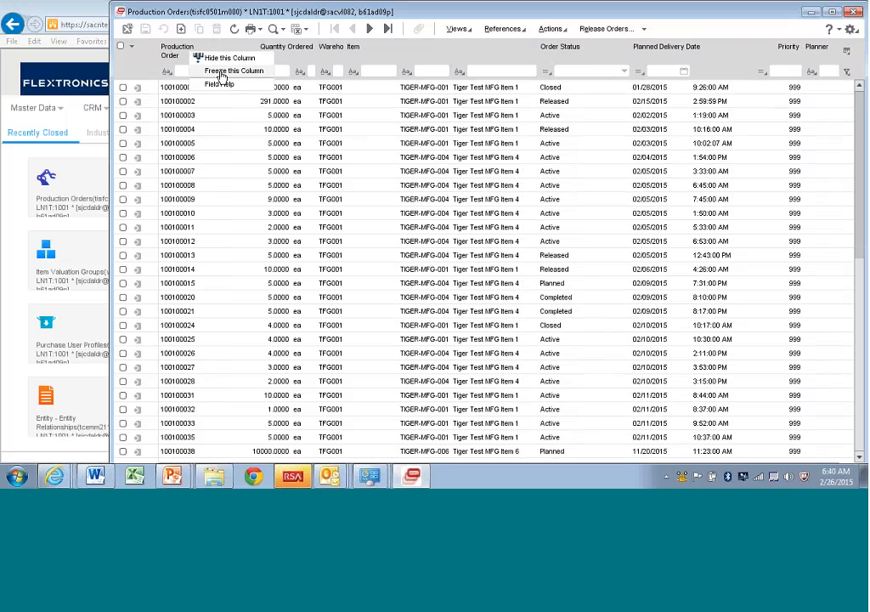